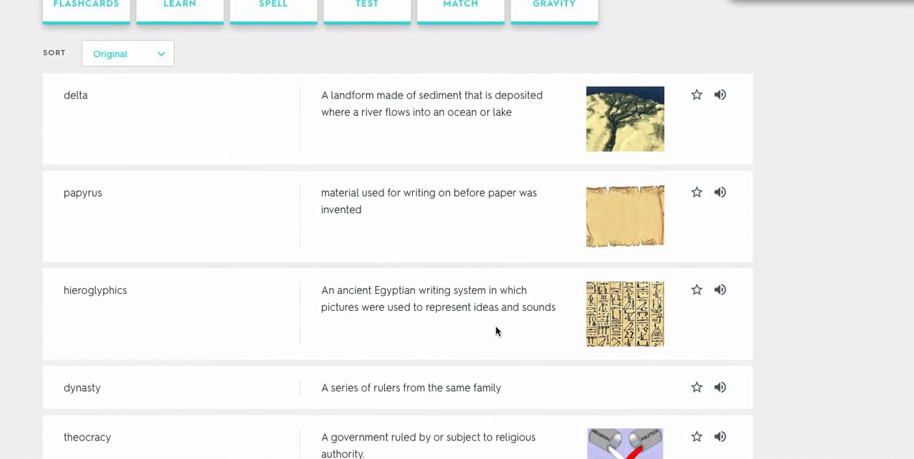
scroll("up", 3)
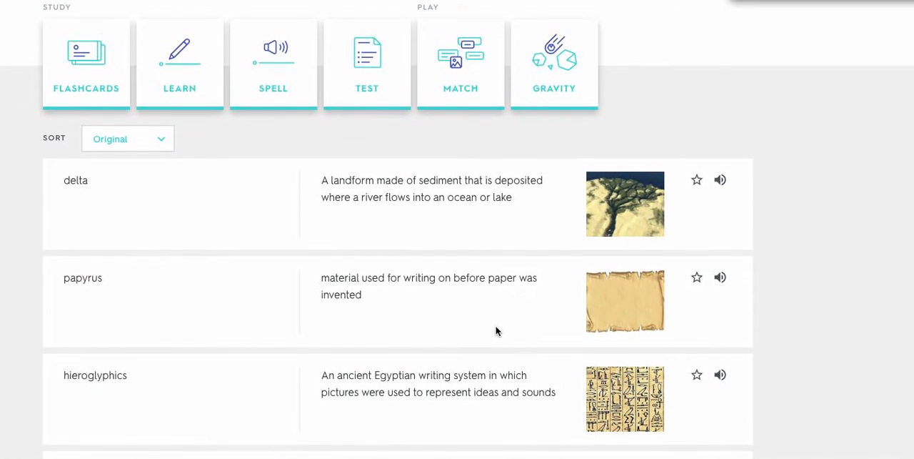
mouse_move(368, 292)
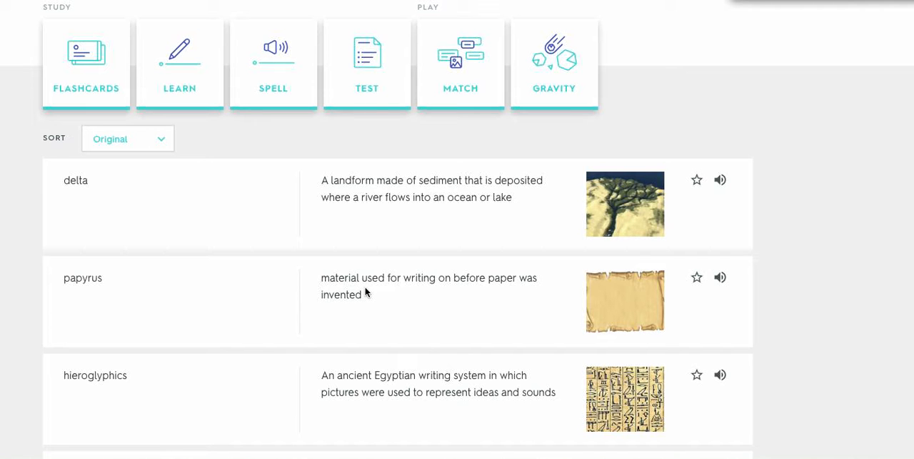
scroll("down", 3)
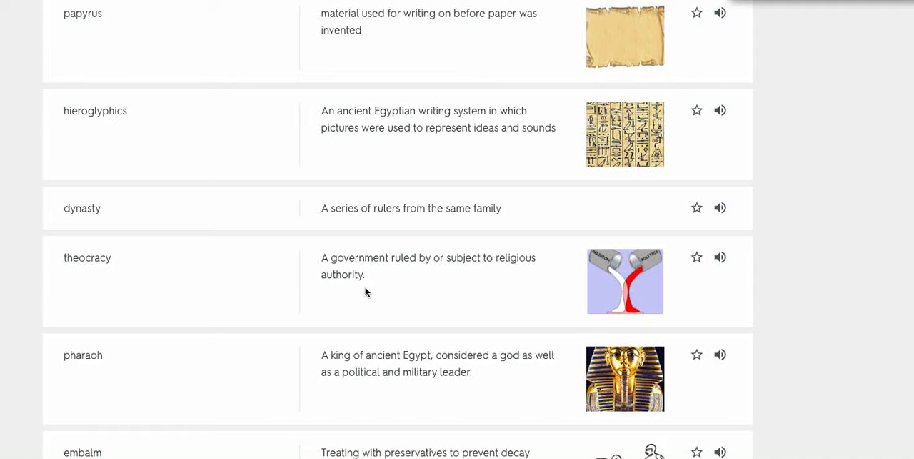
scroll("down", 3)
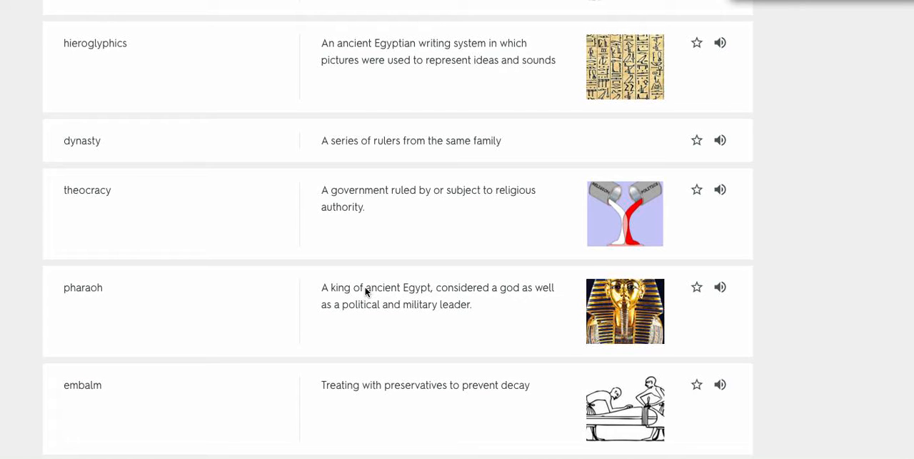
scroll("down", 3)
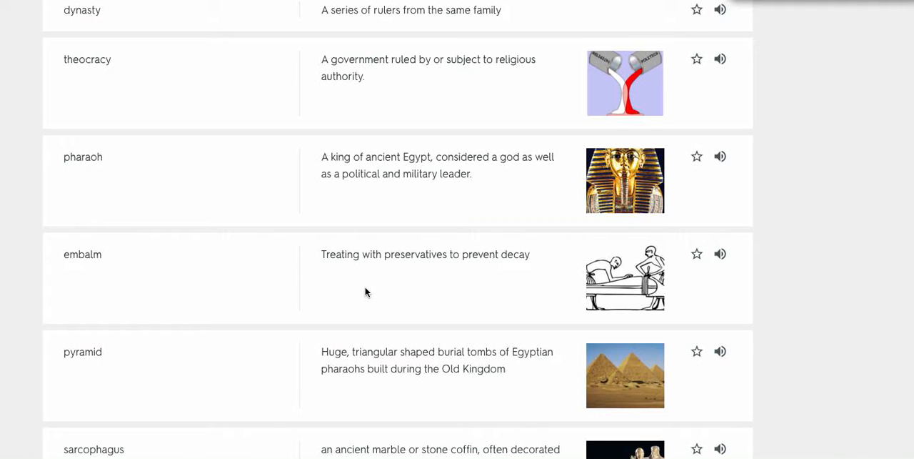
scroll("down", 3)
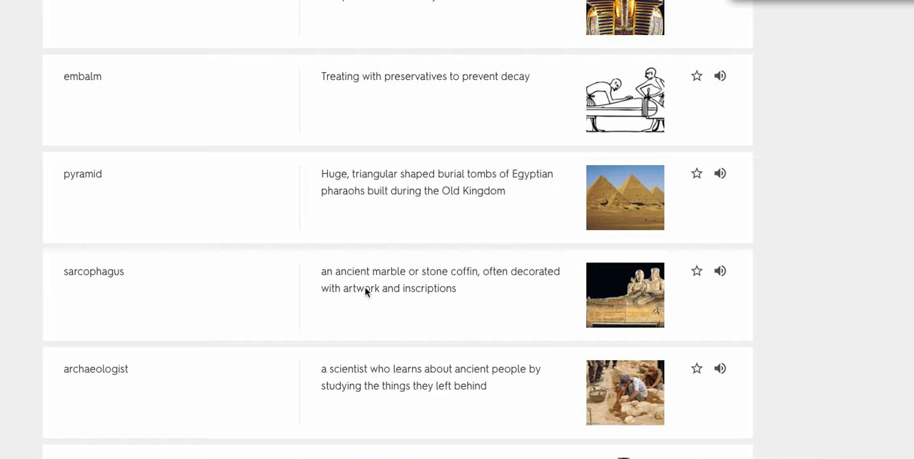
scroll("down", 3)
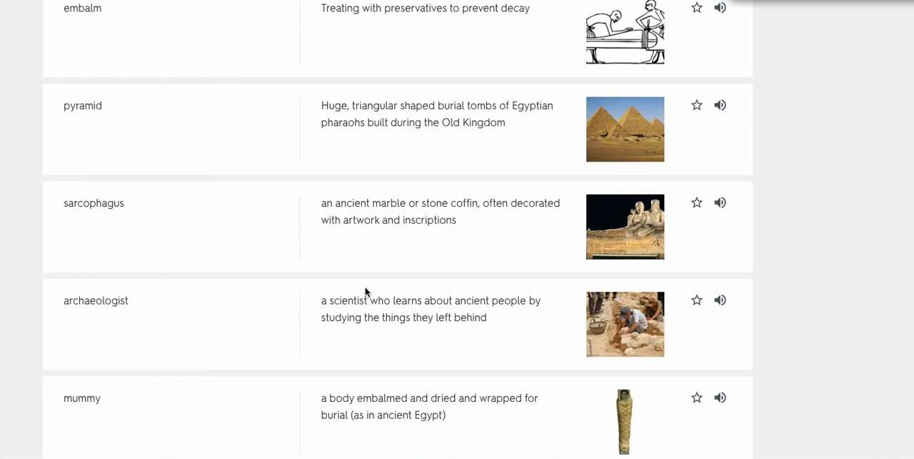
scroll("down", 3)
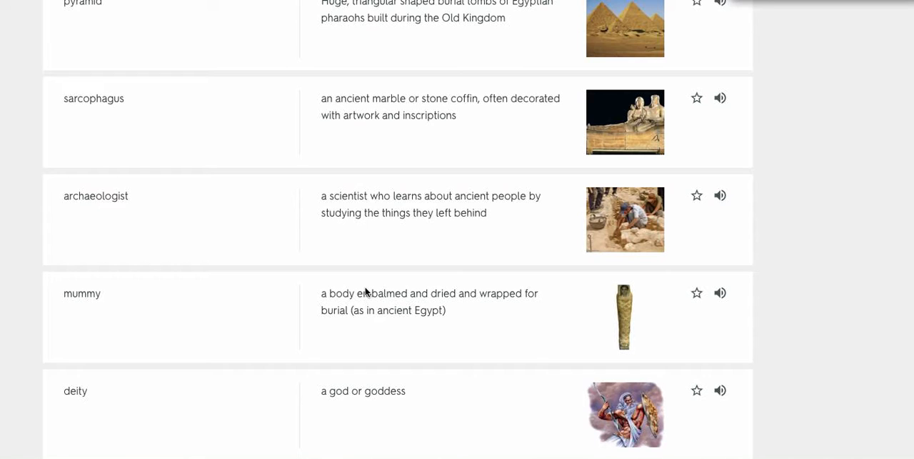
scroll("down", 3)
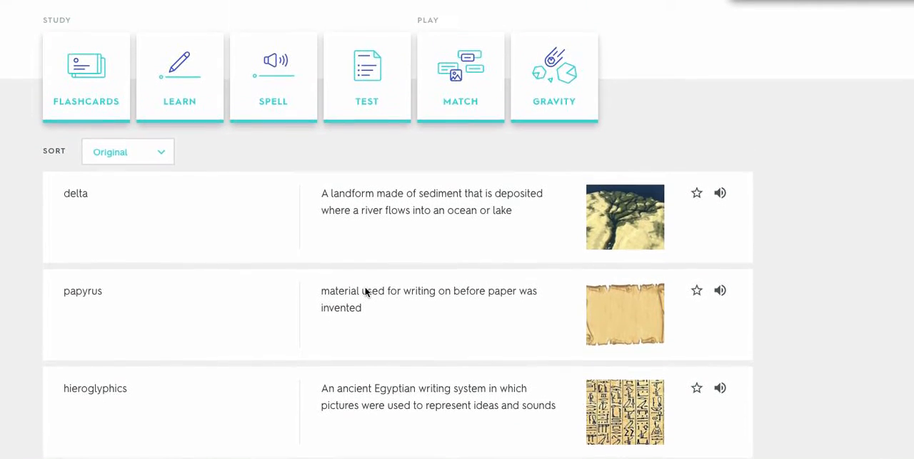
mouse_move(129, 63)
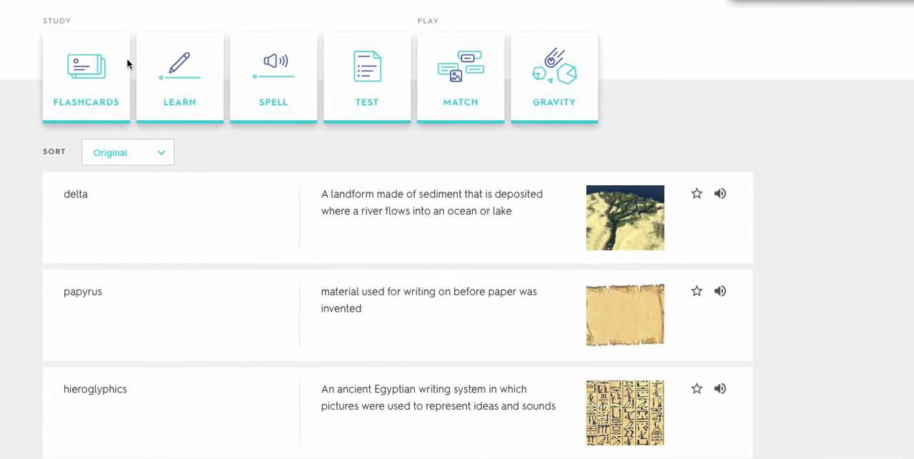